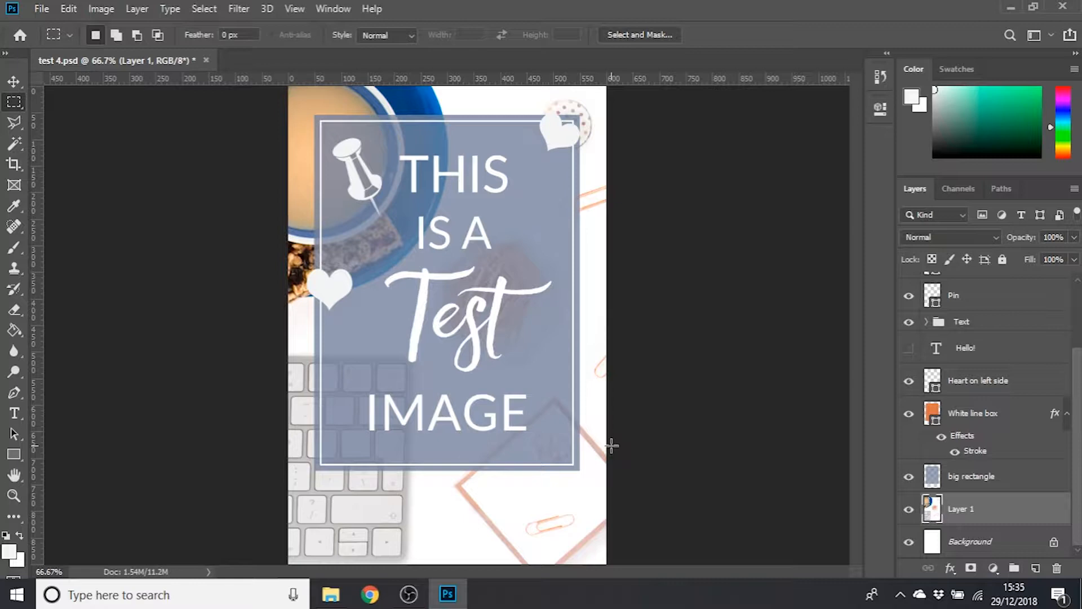
{"action": "mouse_move", "coordinate": [246, 305]}
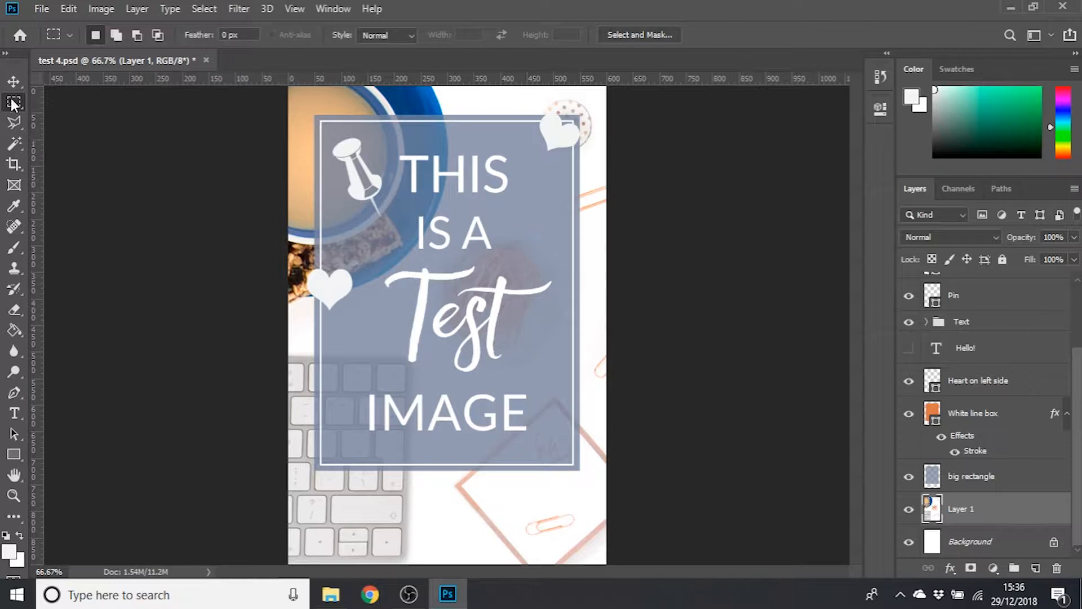
Step: Select the Move tool so canvas clicks can auto-select layers
{"action": "left_click", "coordinate": [16, 81]}
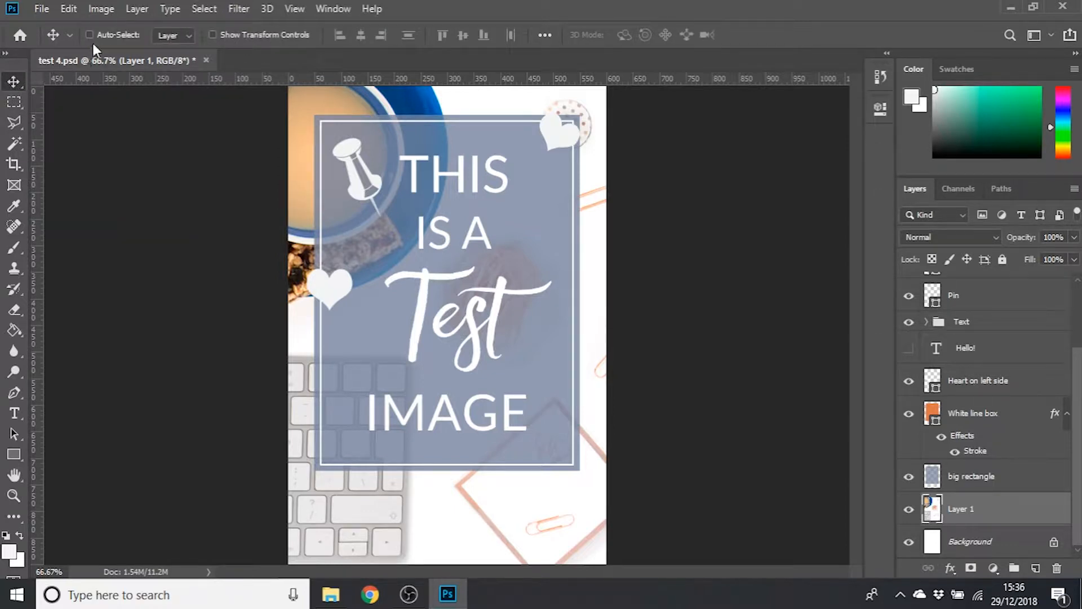
{"action": "mouse_move", "coordinate": [96, 43]}
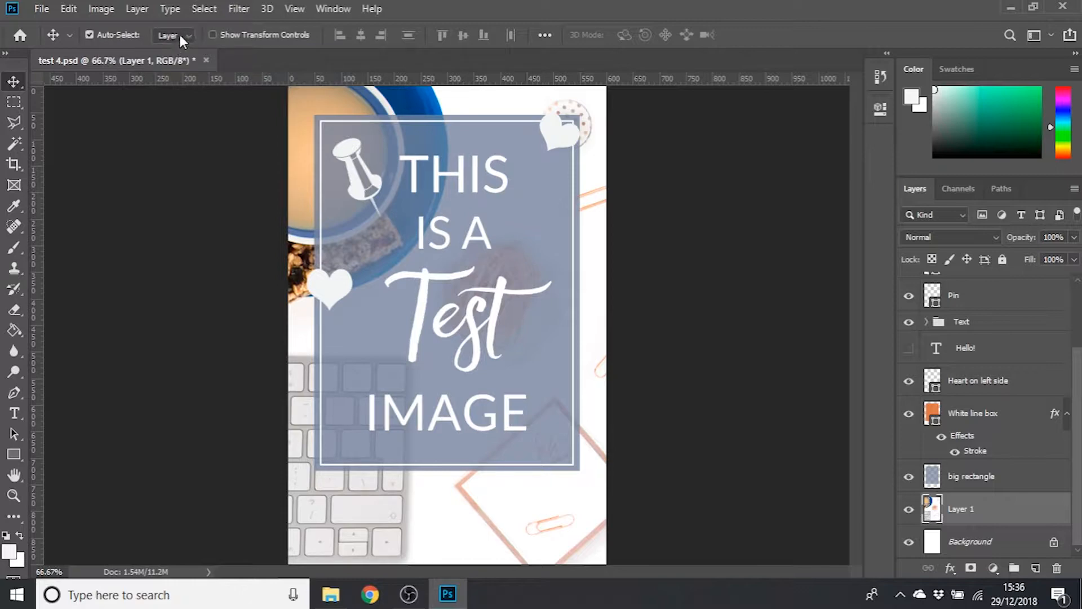
{"action": "mouse_move", "coordinate": [186, 36]}
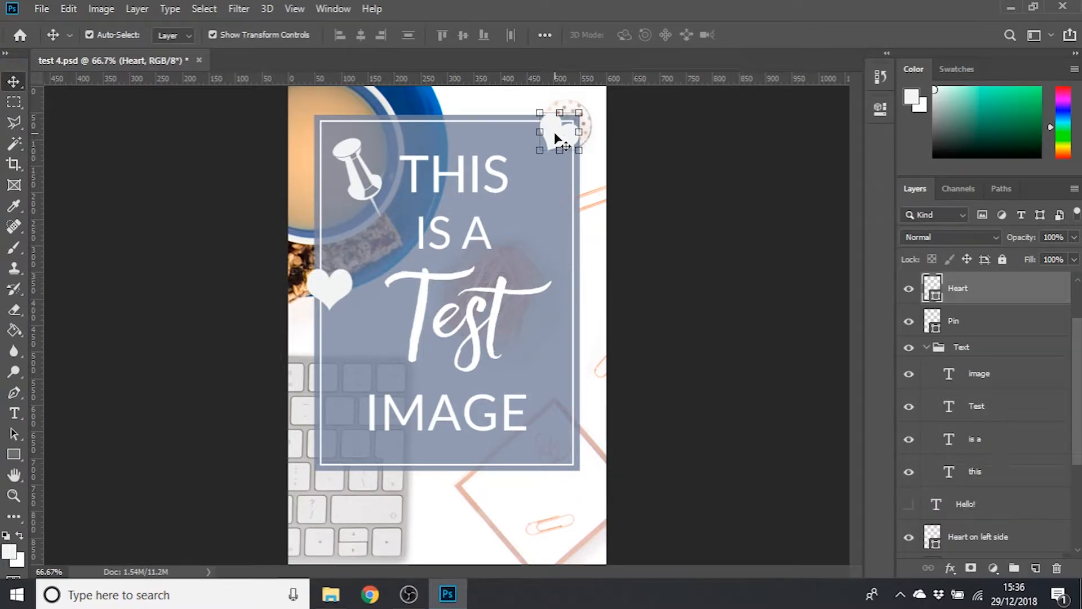
{"action": "mouse_move", "coordinate": [355, 155]}
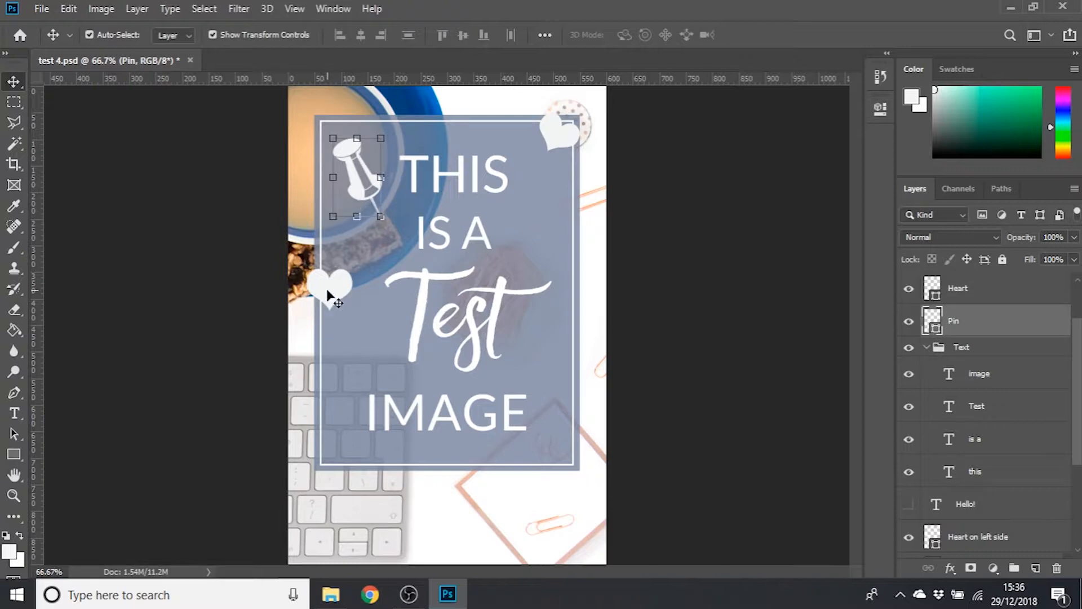
Step: Click a poster element on the canvas to select its layer
{"action": "left_click", "coordinate": [980, 373]}
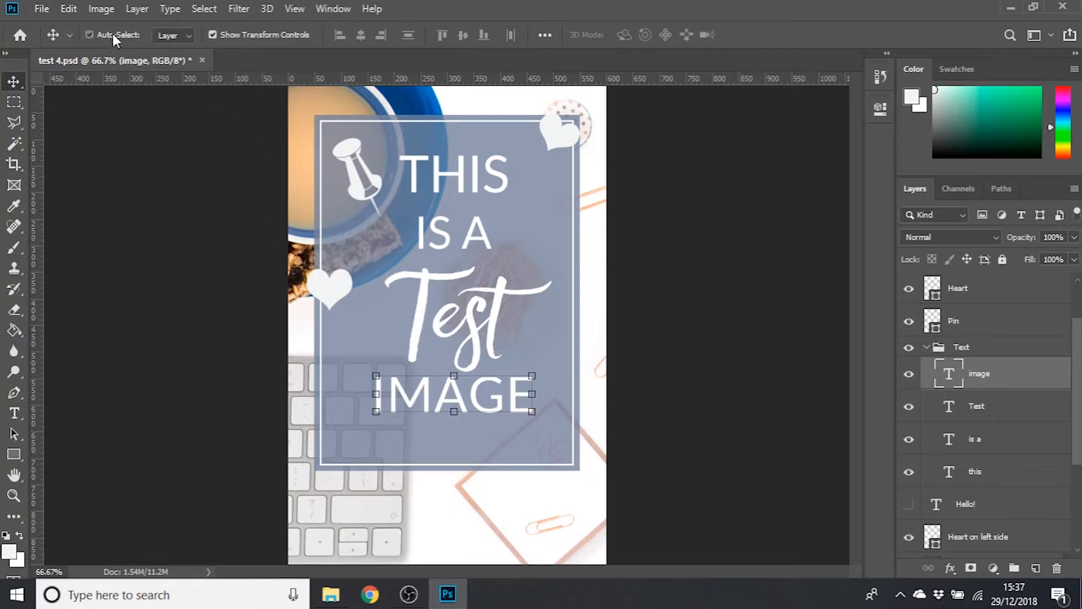
{"action": "left_click_drag", "start_coordinate": [453, 394], "coordinate": [384, 424]}
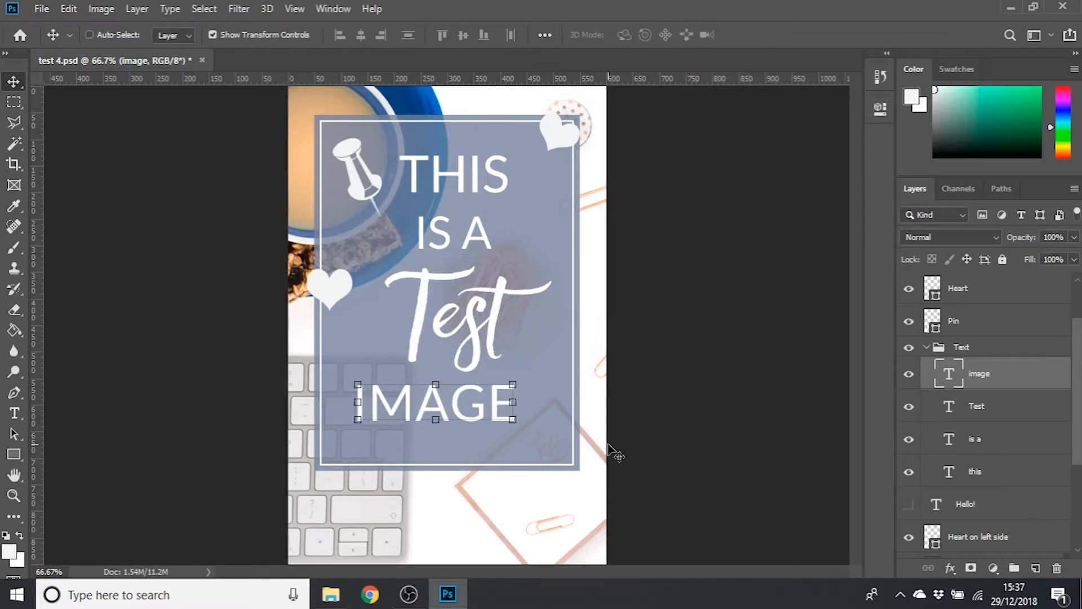
{"action": "left_click_drag", "start_coordinate": [435, 402], "coordinate": [454, 394]}
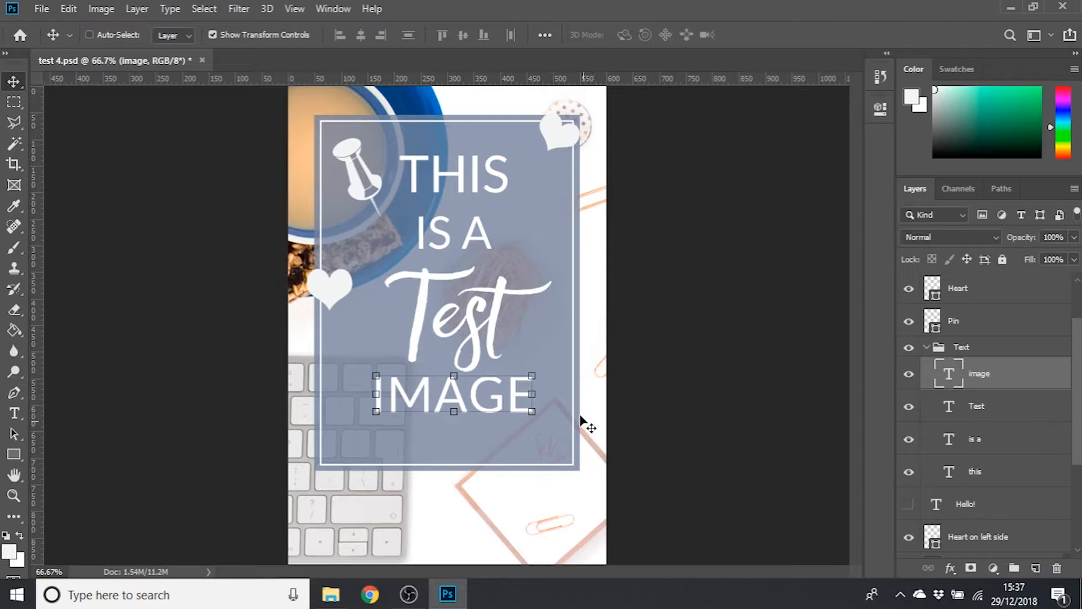
{"action": "mouse_move", "coordinate": [198, 66]}
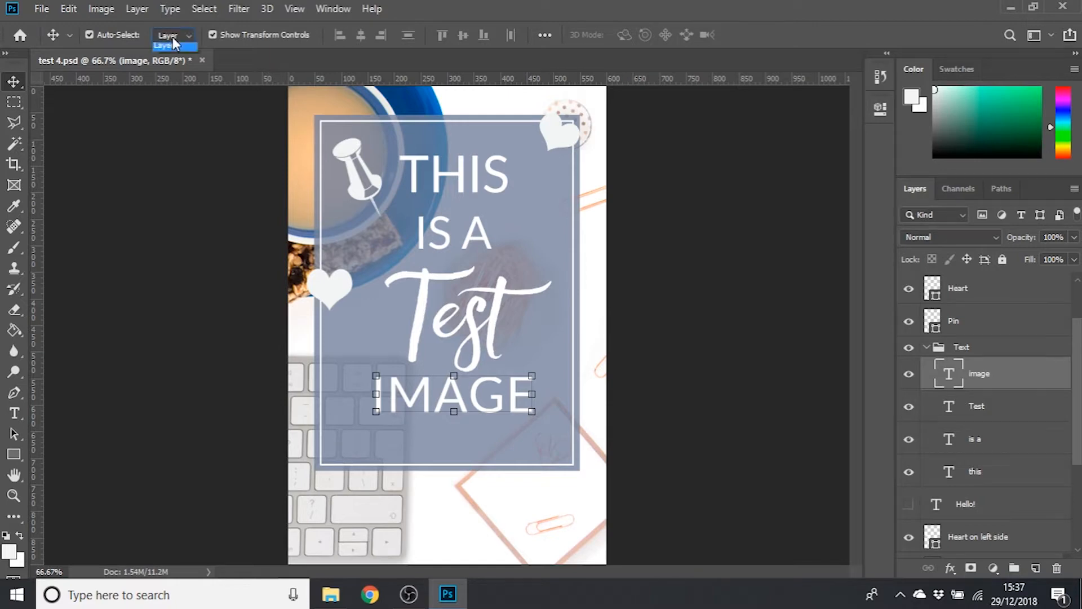
Step: Switch the Auto-Select dropdown from Layer to Group, then reopen the dropdown
{"action": "left_click", "coordinate": [190, 35]}
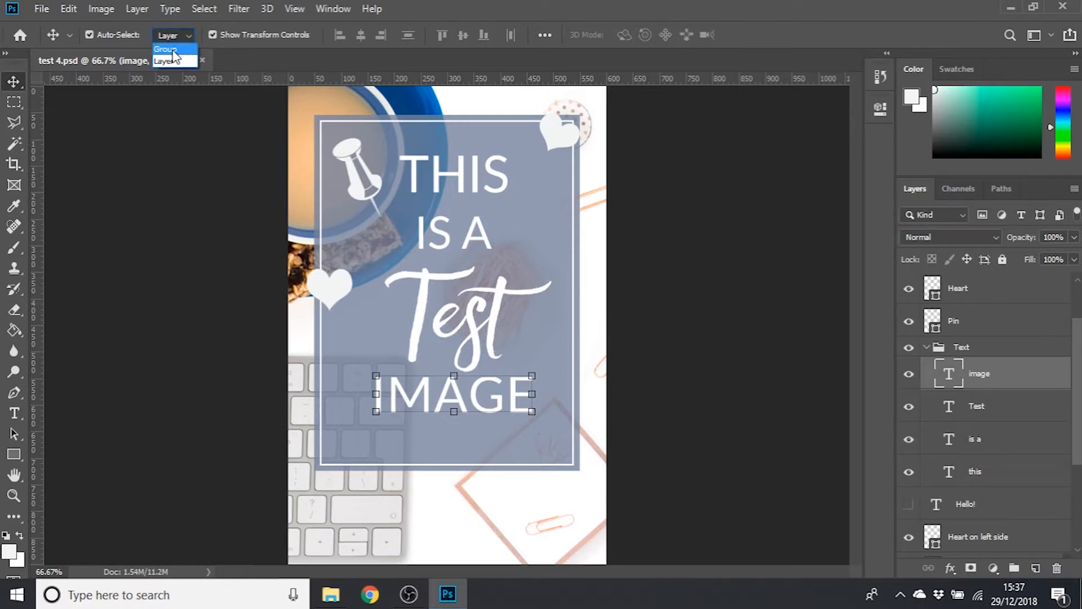
{"action": "left_click", "coordinate": [169, 48]}
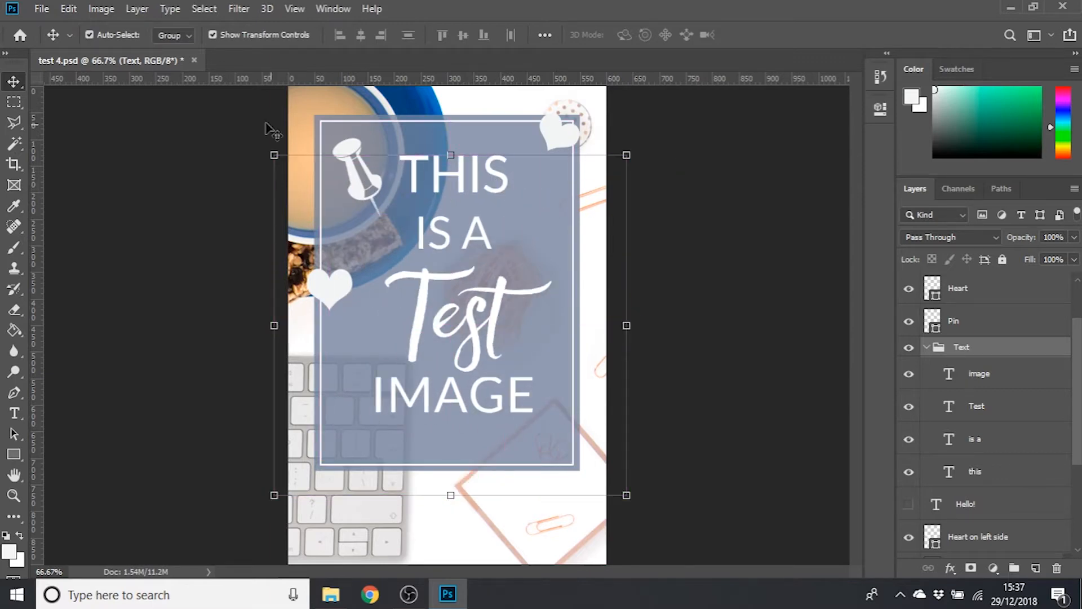
{"action": "left_click", "coordinate": [187, 35]}
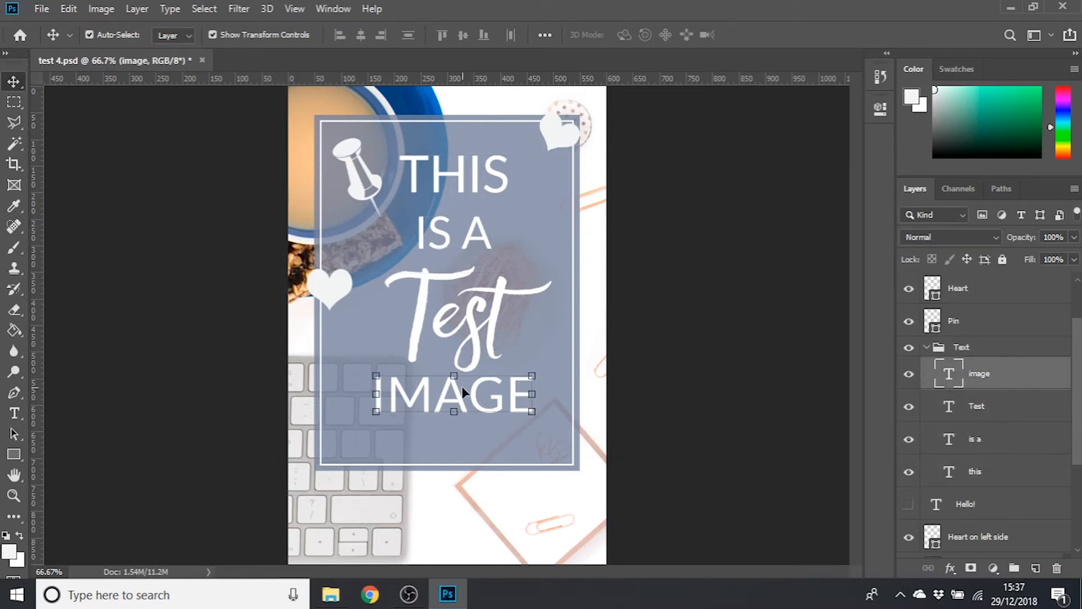
{"action": "mouse_move", "coordinate": [208, 125]}
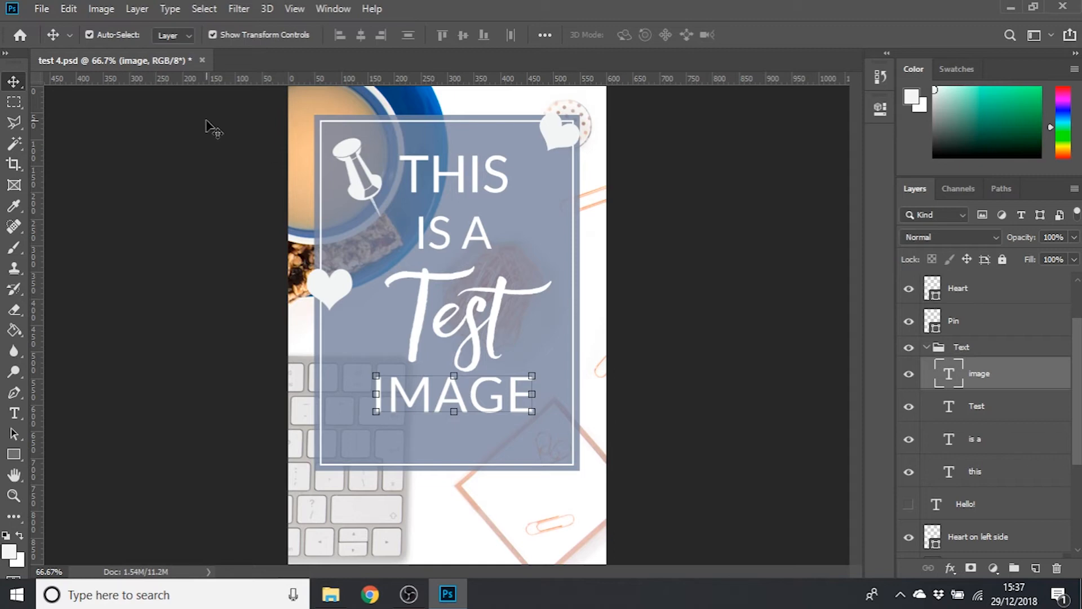